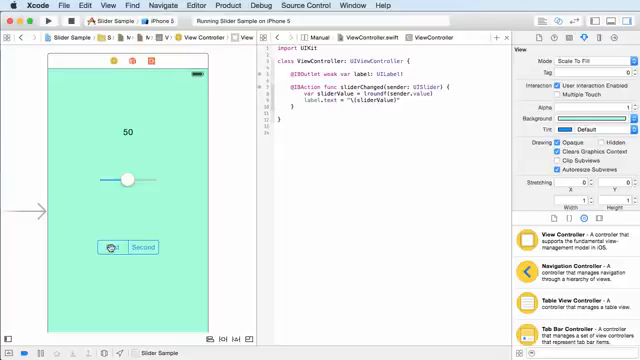
Title the segmented control's two segments Private and Public in the Attributes inspector.
click(108, 248)
text(Private)
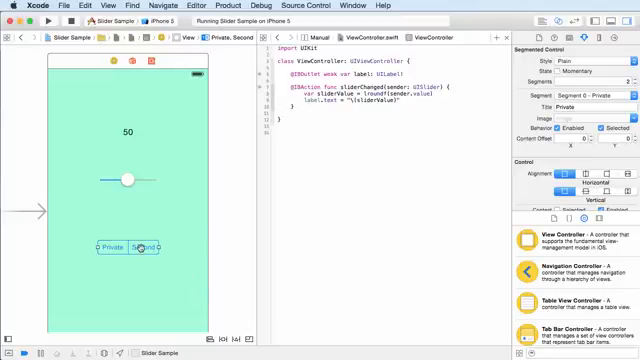
click(144, 248)
text(Public)
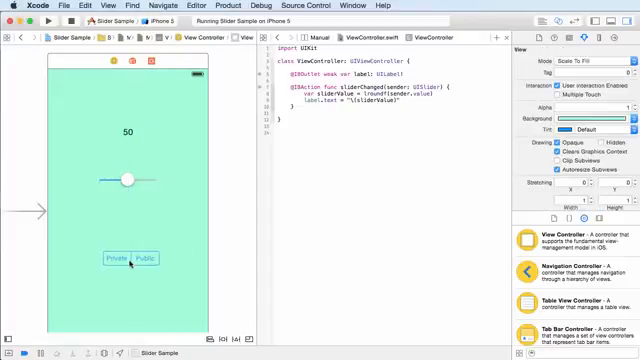
click(120, 256)
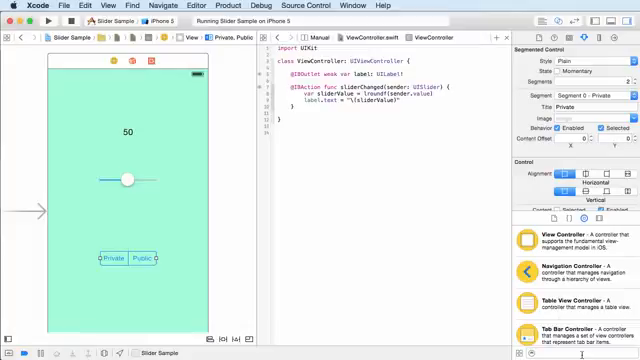
text(segms)
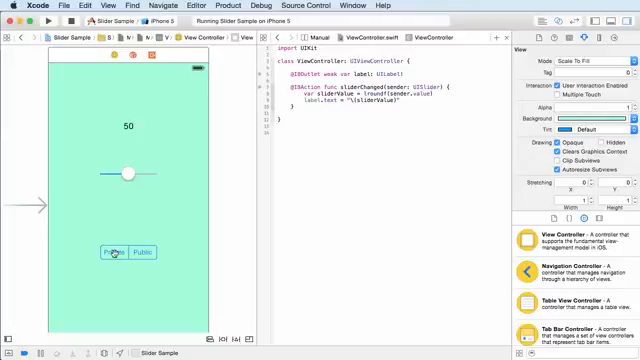
Control-drag from the Private/Public control into ViewController.swift to bring up the connection popup.
click(112, 252)
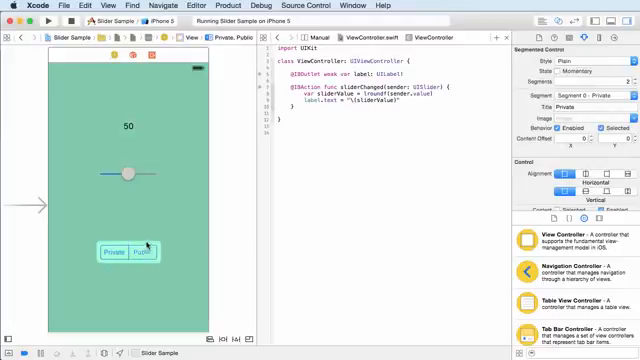
click(128, 126)
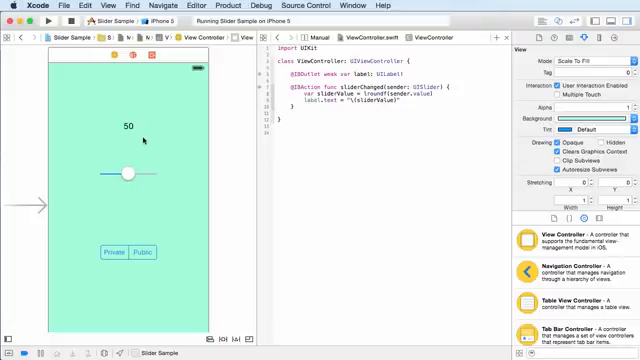
click(128, 252)
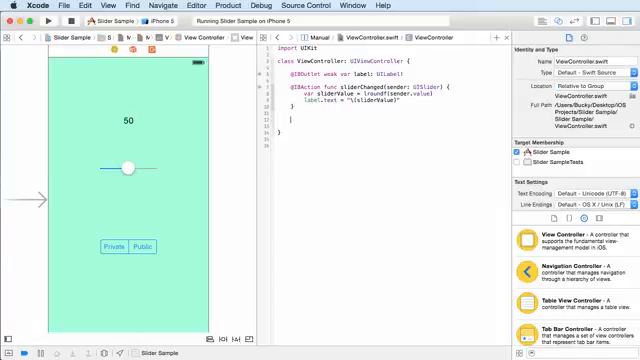
click(120, 248)
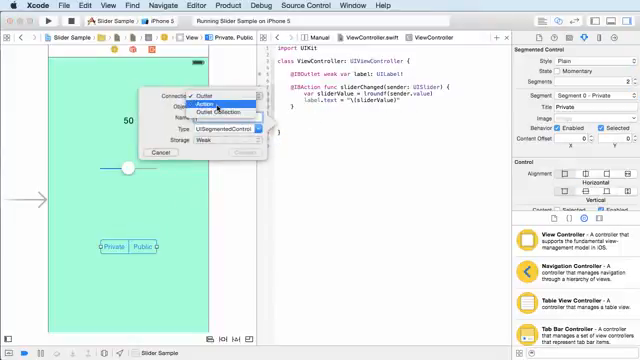
Create an Action connection named toggle of type UISegmentedControl for the control.
click(204, 104)
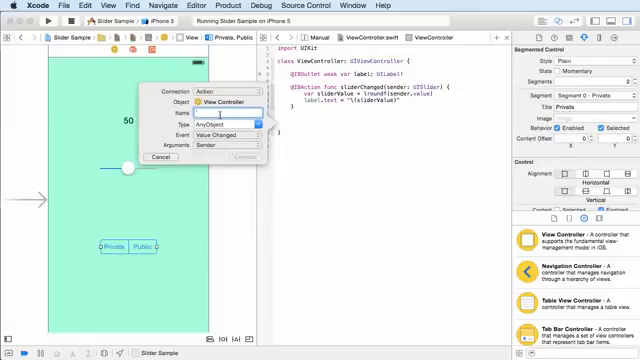
text(toggle)
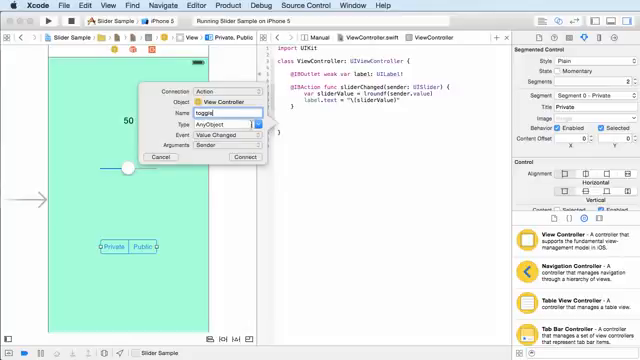
click(224, 128)
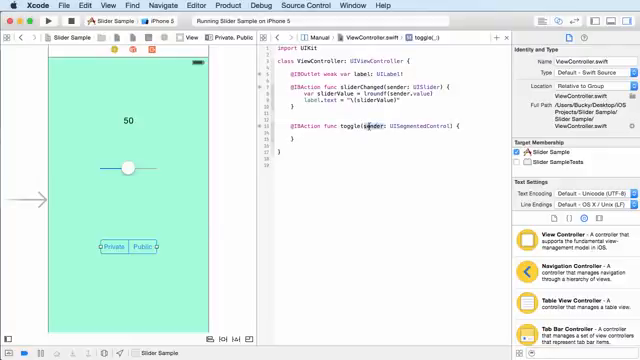
click(110, 244)
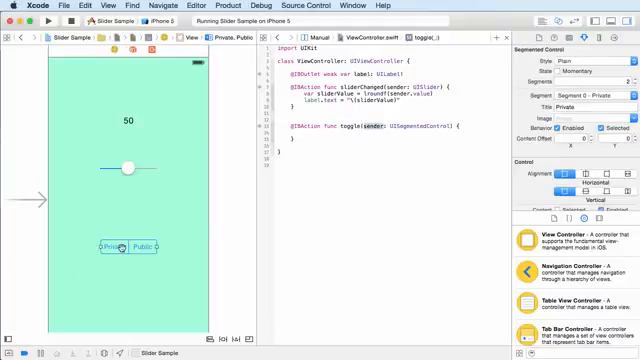
click(132, 246)
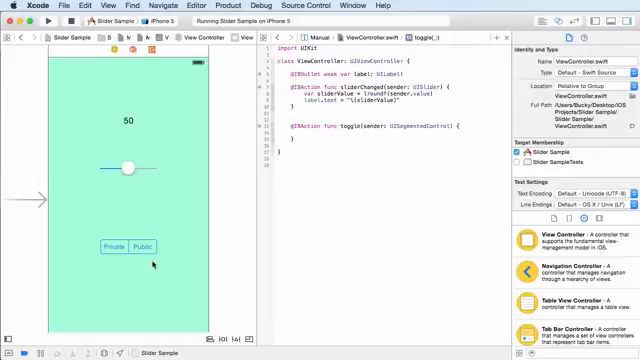
click(108, 246)
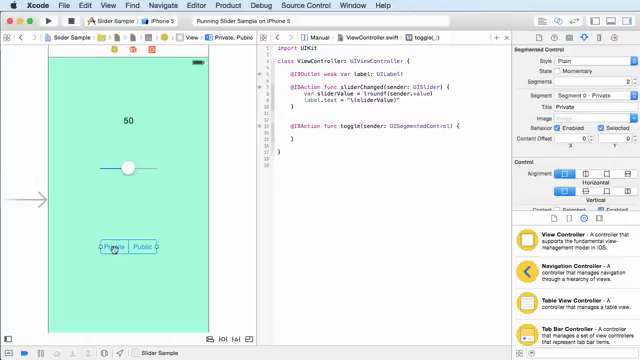
click(144, 244)
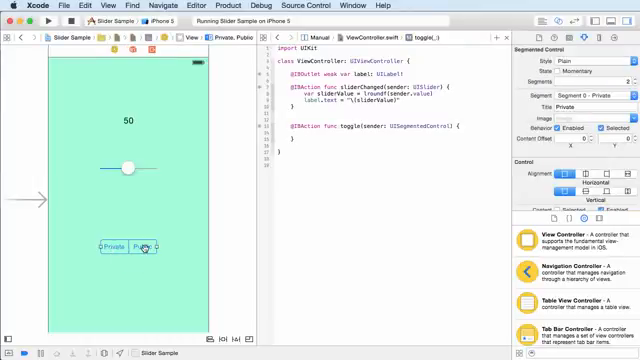
click(144, 244)
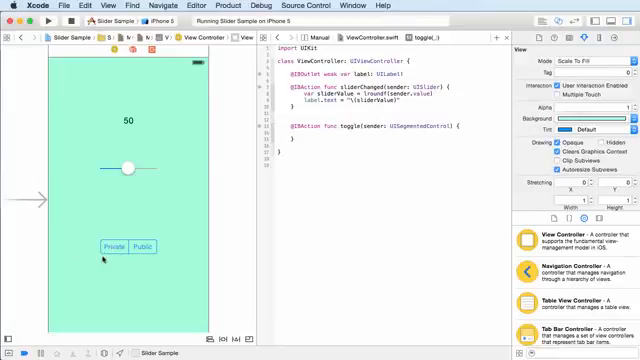
click(108, 248)
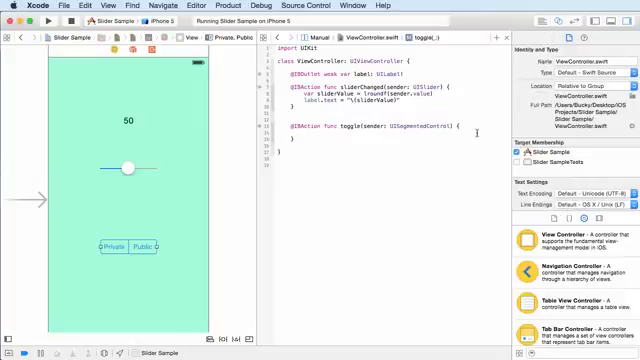
Write an if on selectedSegmentIndex setting label.text to "Private", else "Public".
text(if)
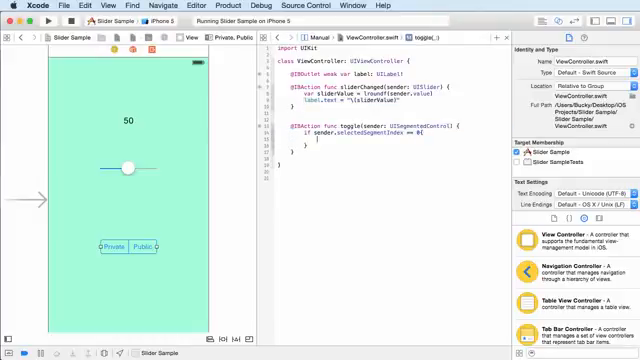
text(label.text = "\(sliderValue)")
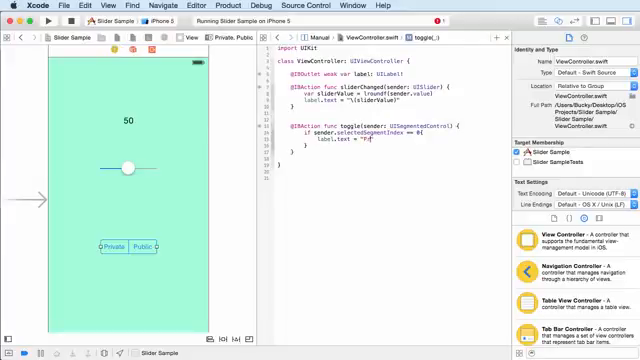
text(rivate)
click(360, 146)
text(else{)
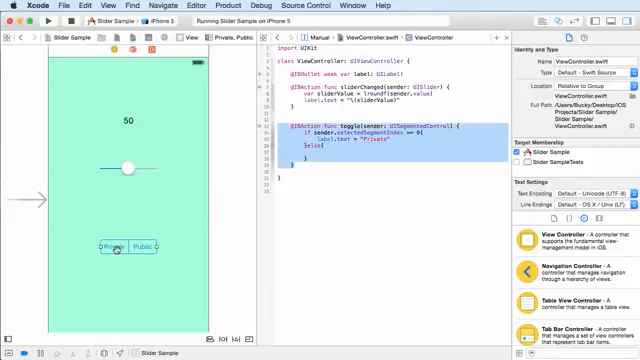
click(140, 248)
text(label.text = "Private)
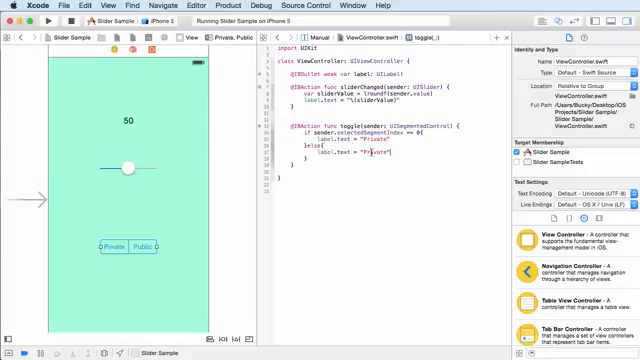
text(Public)
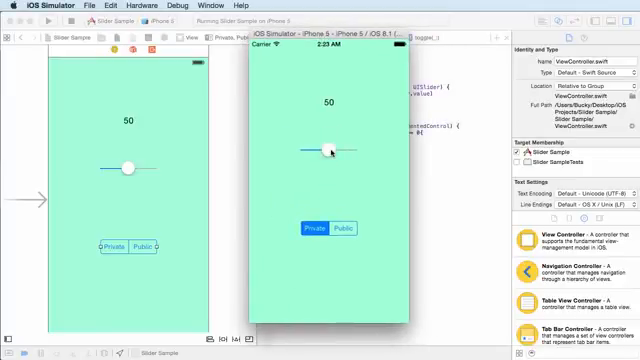
Drag the slider to change the number, then tap Public and Private to switch the label.
drag(328, 152, 324, 152)
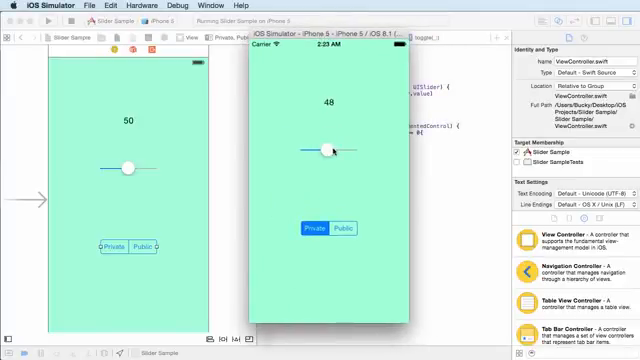
drag(328, 152, 320, 144)
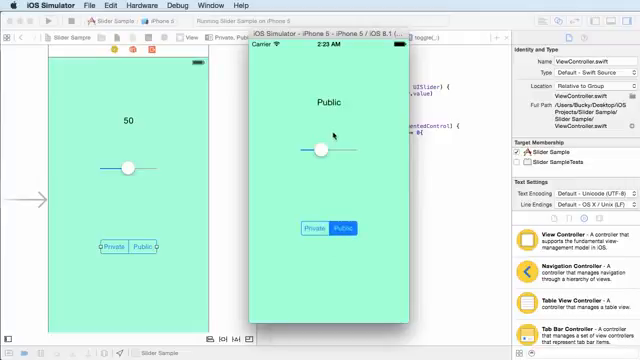
click(324, 228)
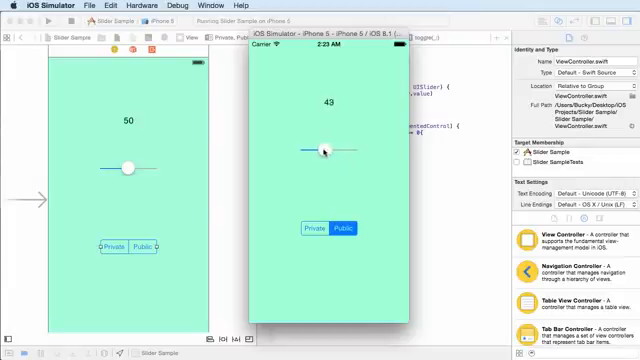
click(356, 228)
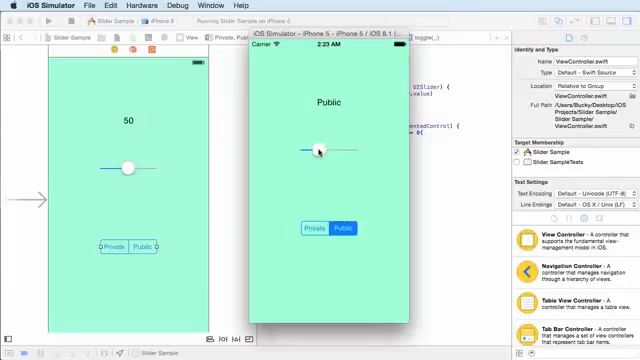
click(312, 228)
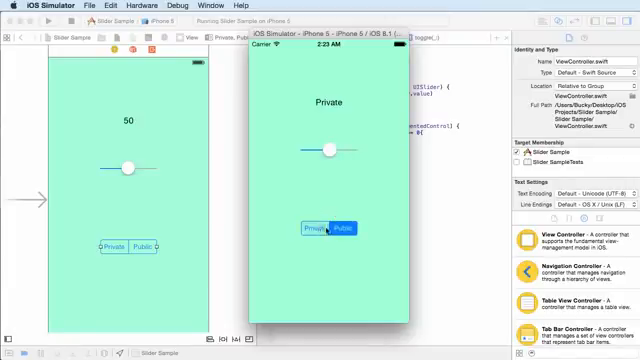